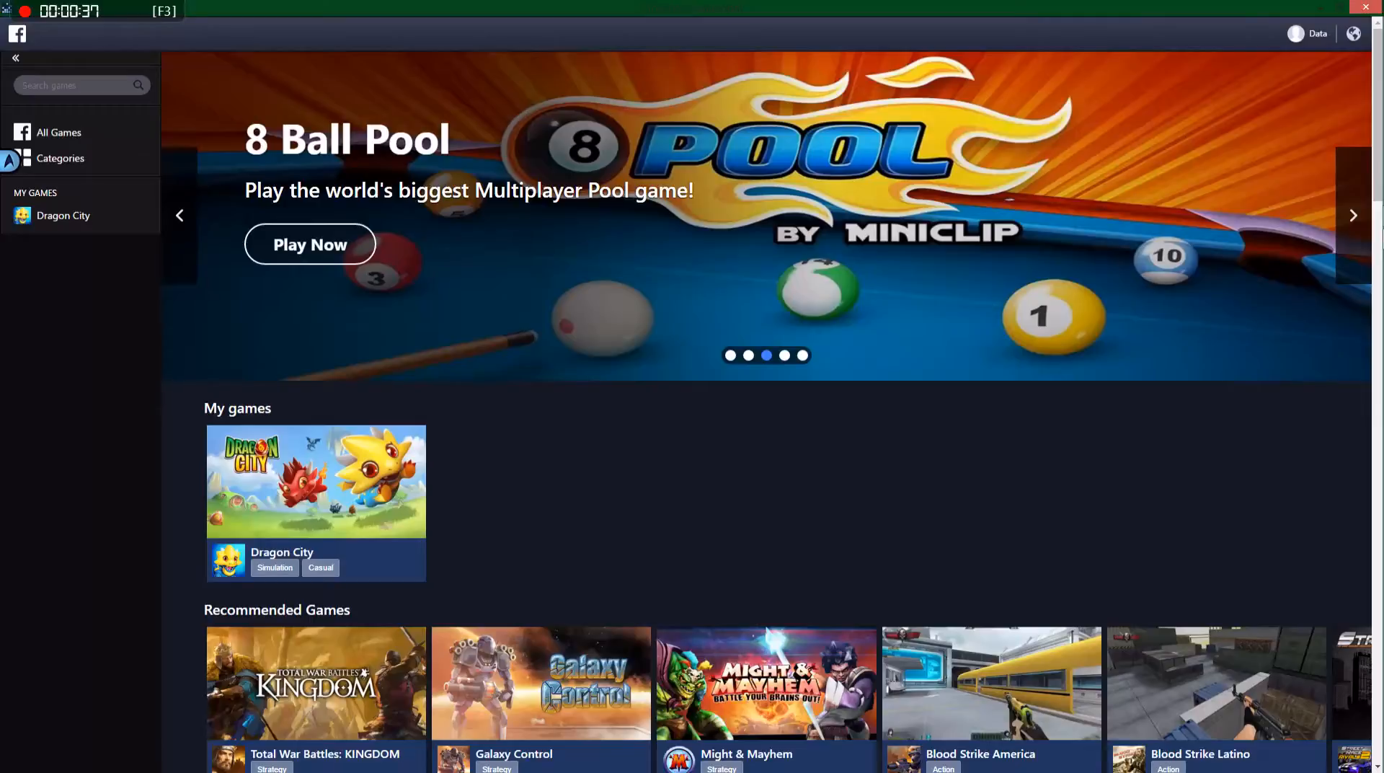
- Scroll the Gameroom catalog down to the Board Games list containing FARKLE
scroll("down", 3)
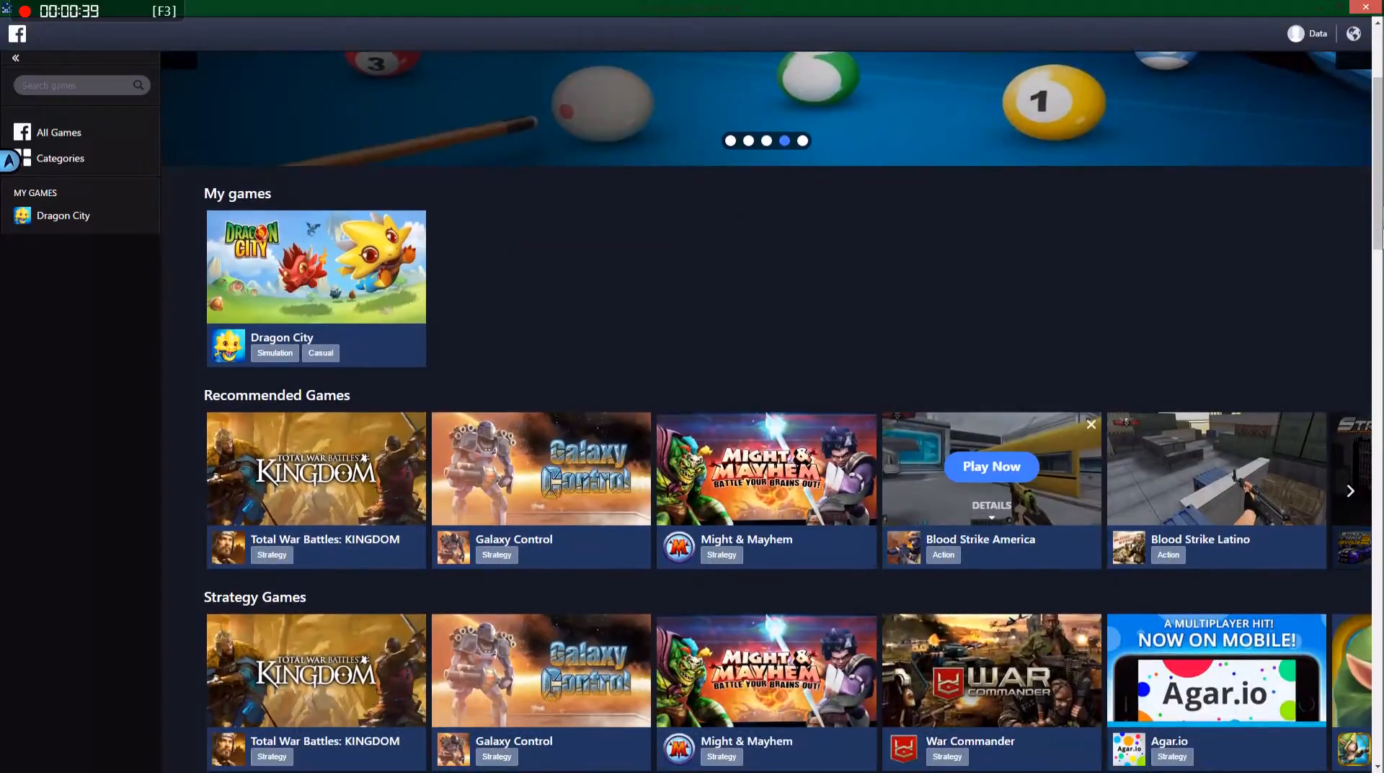
scroll("down", 3)
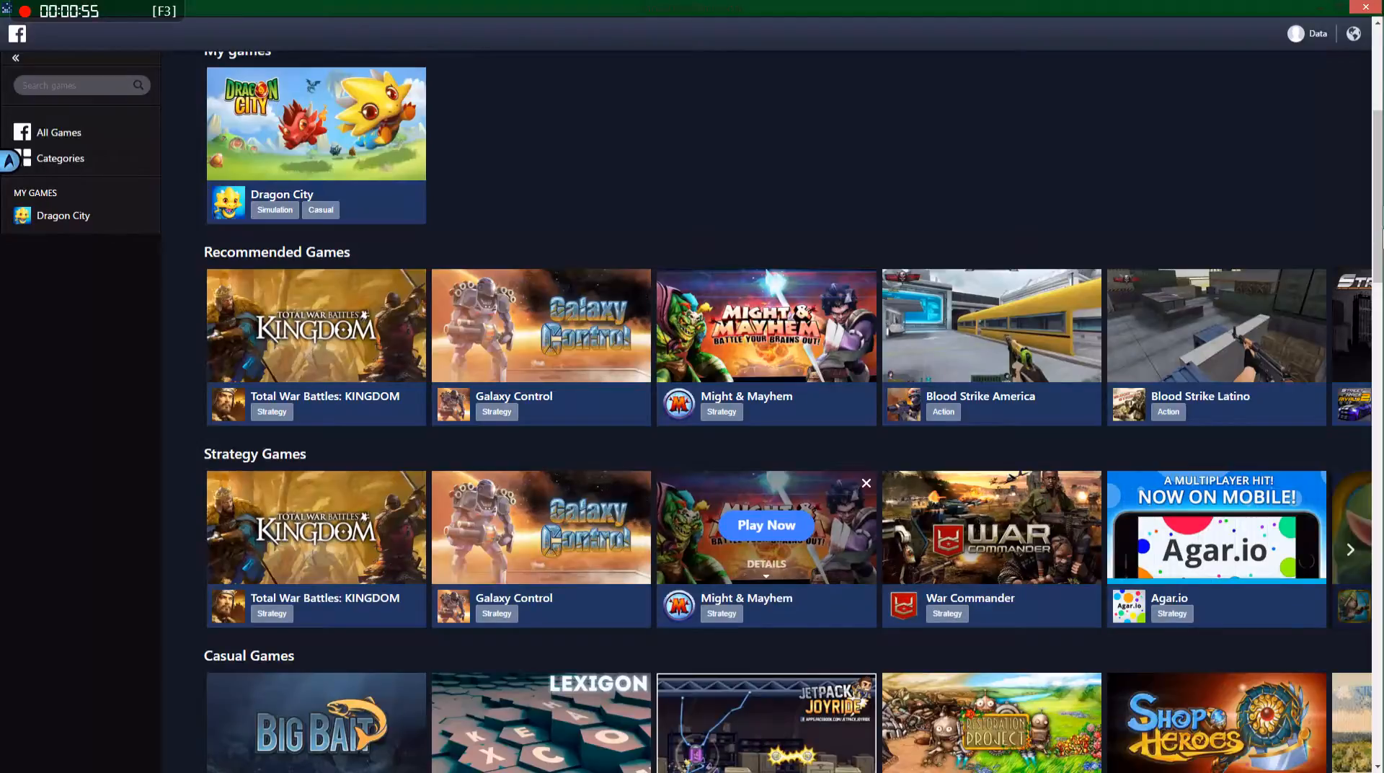
mouse_move(540, 526)
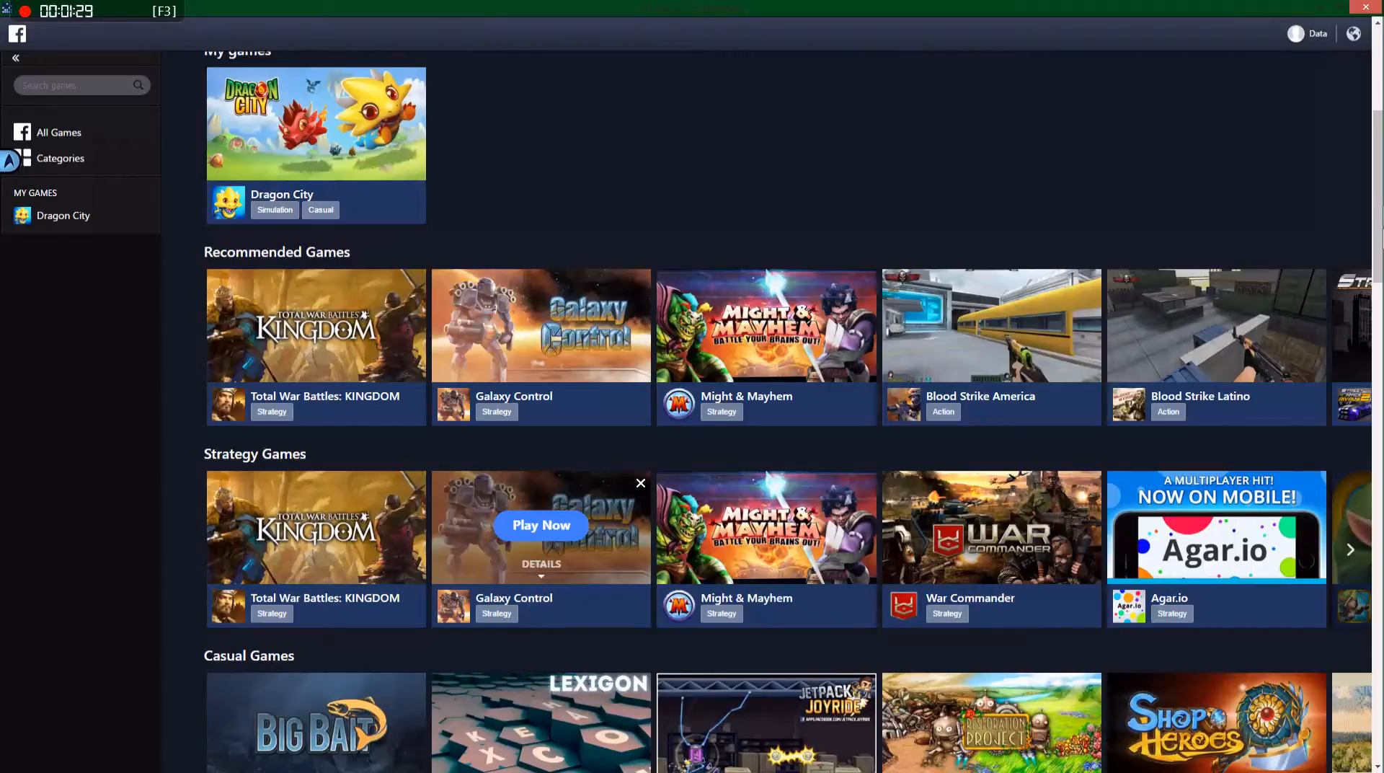
mouse_move(766, 525)
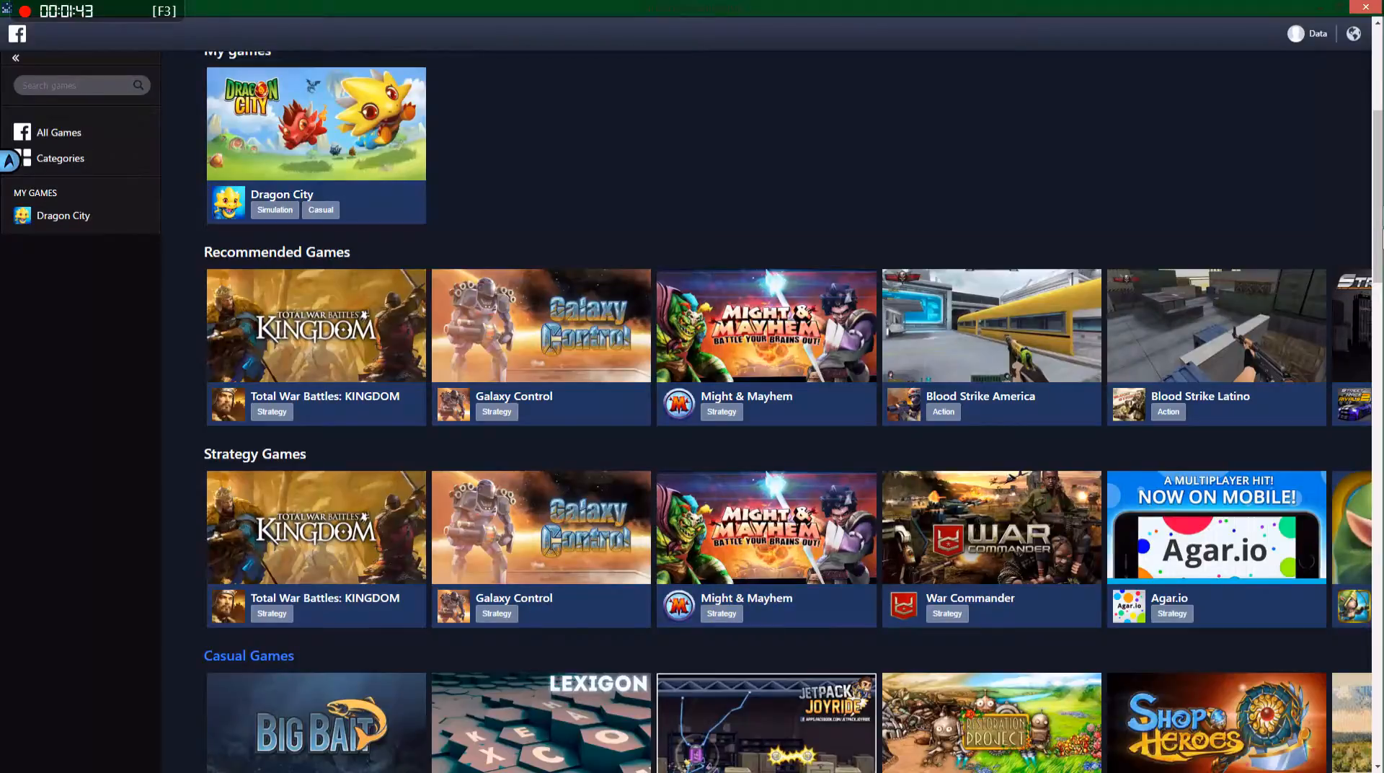
scroll("down", 3)
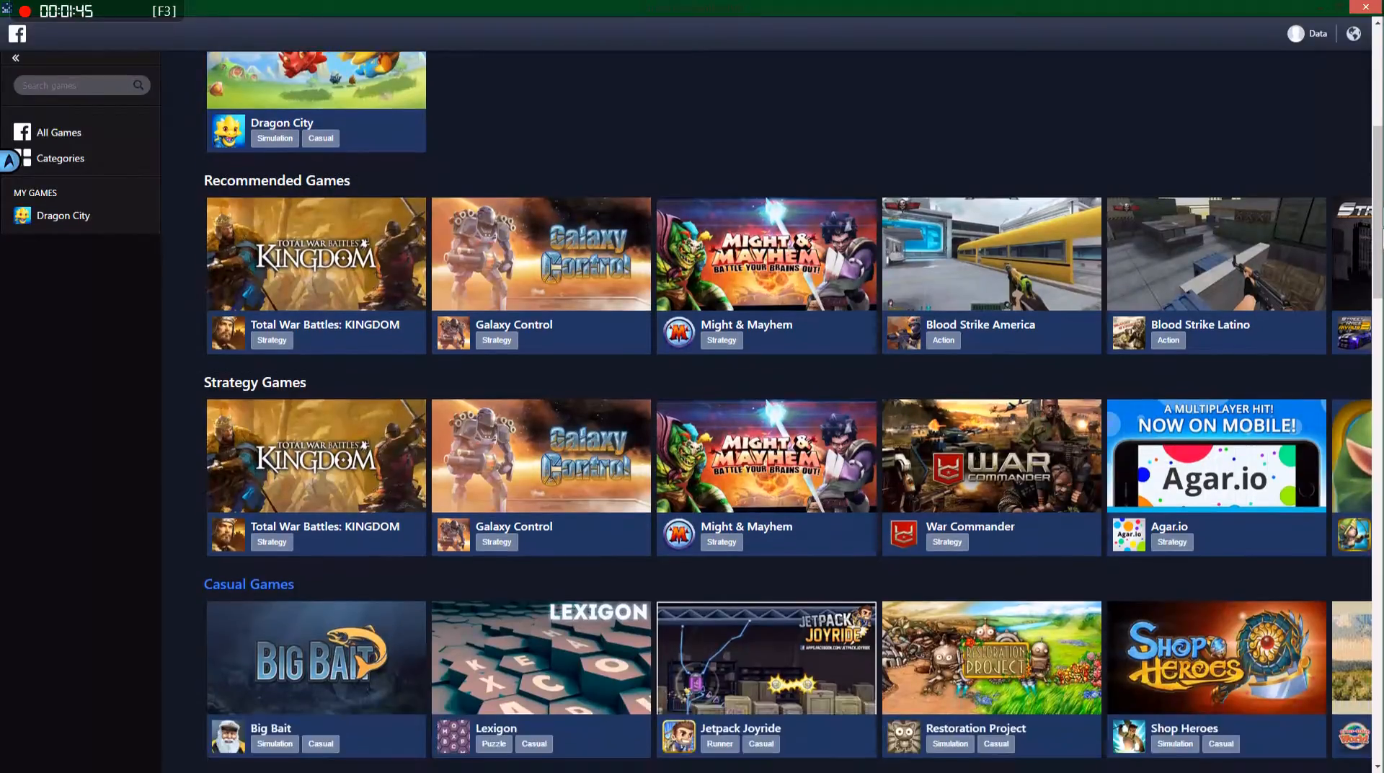
scroll("down", 3)
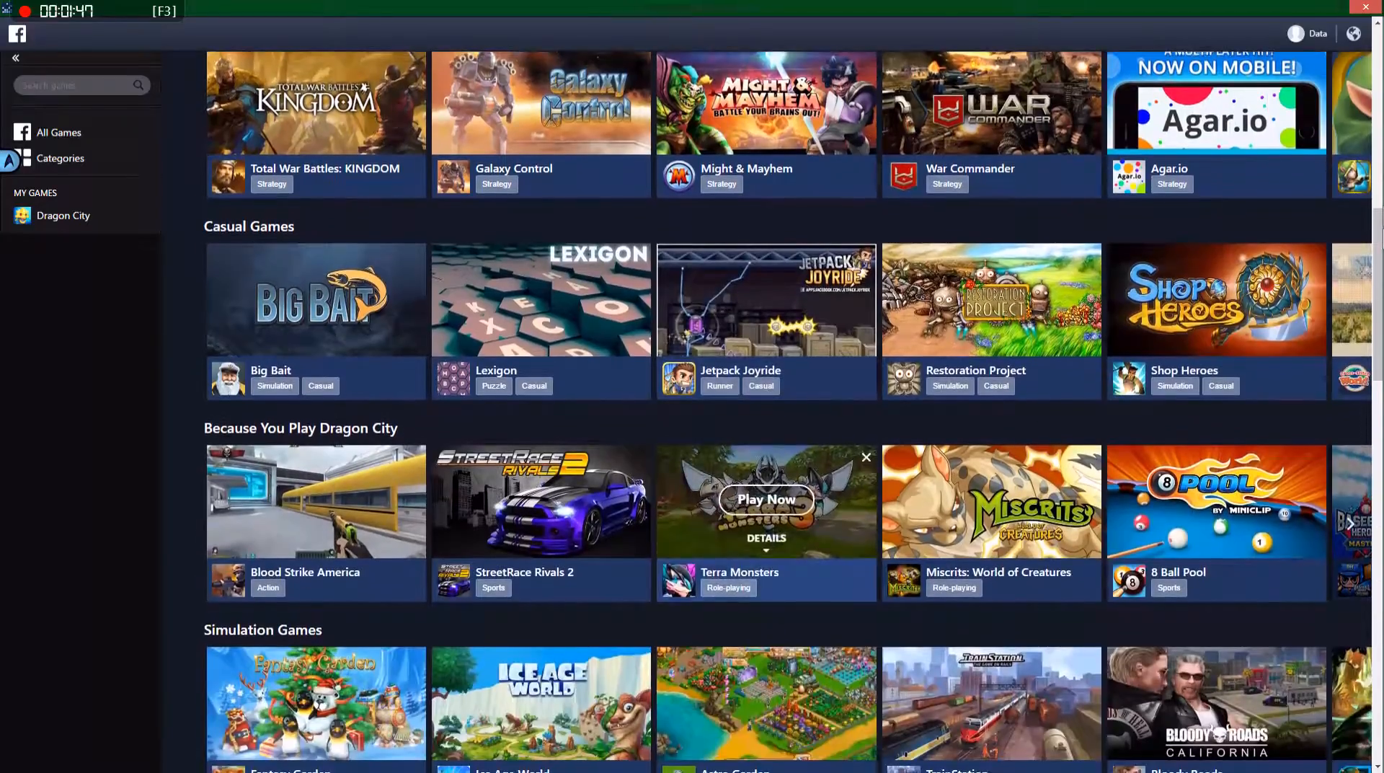
scroll("down", 3)
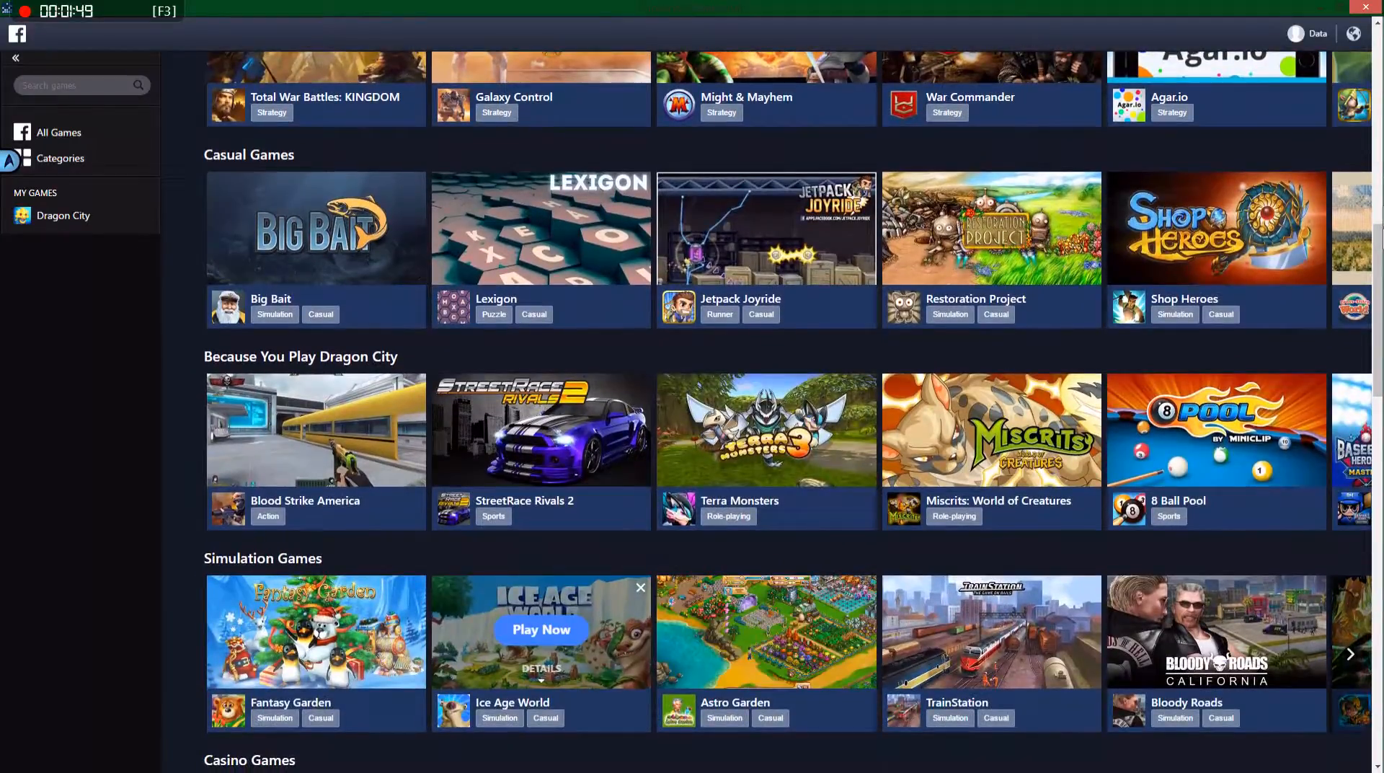
scroll("down", 3)
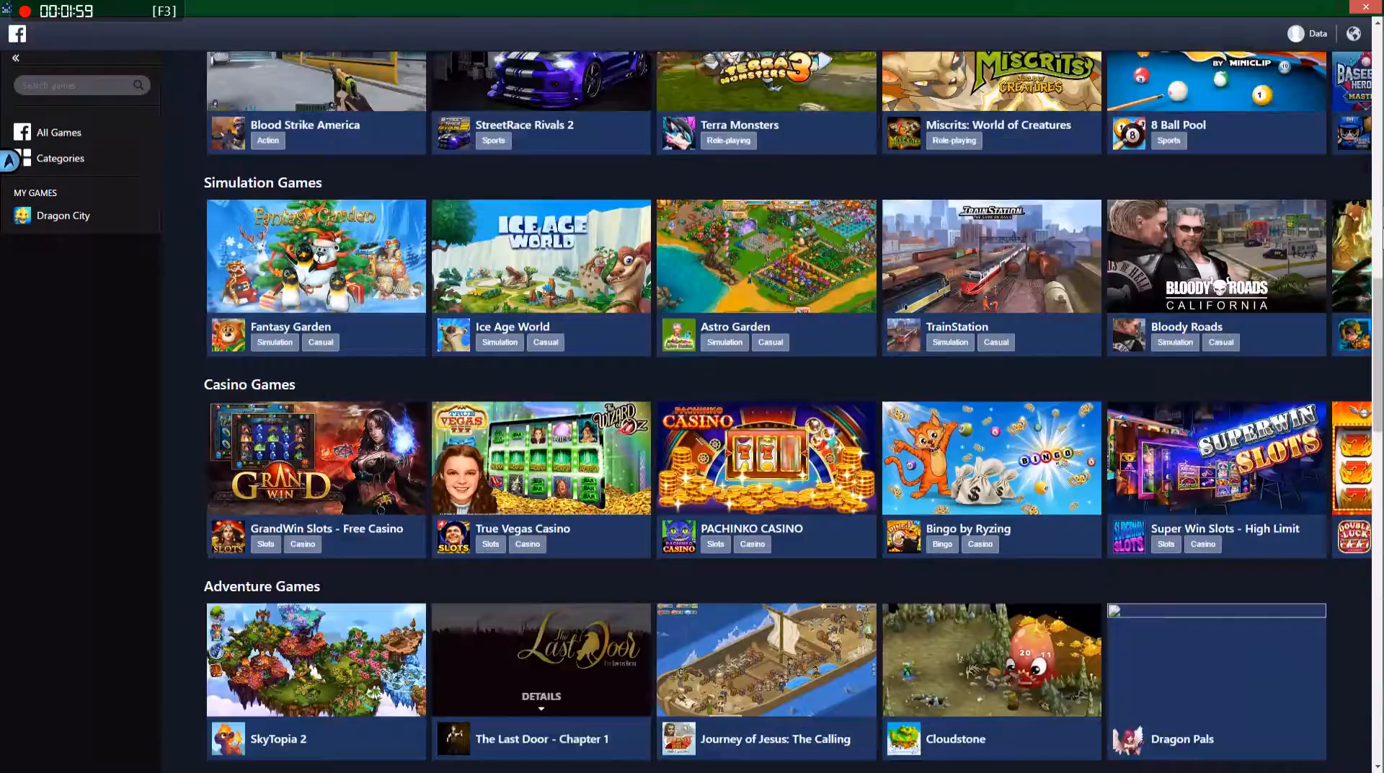
scroll("down", 3)
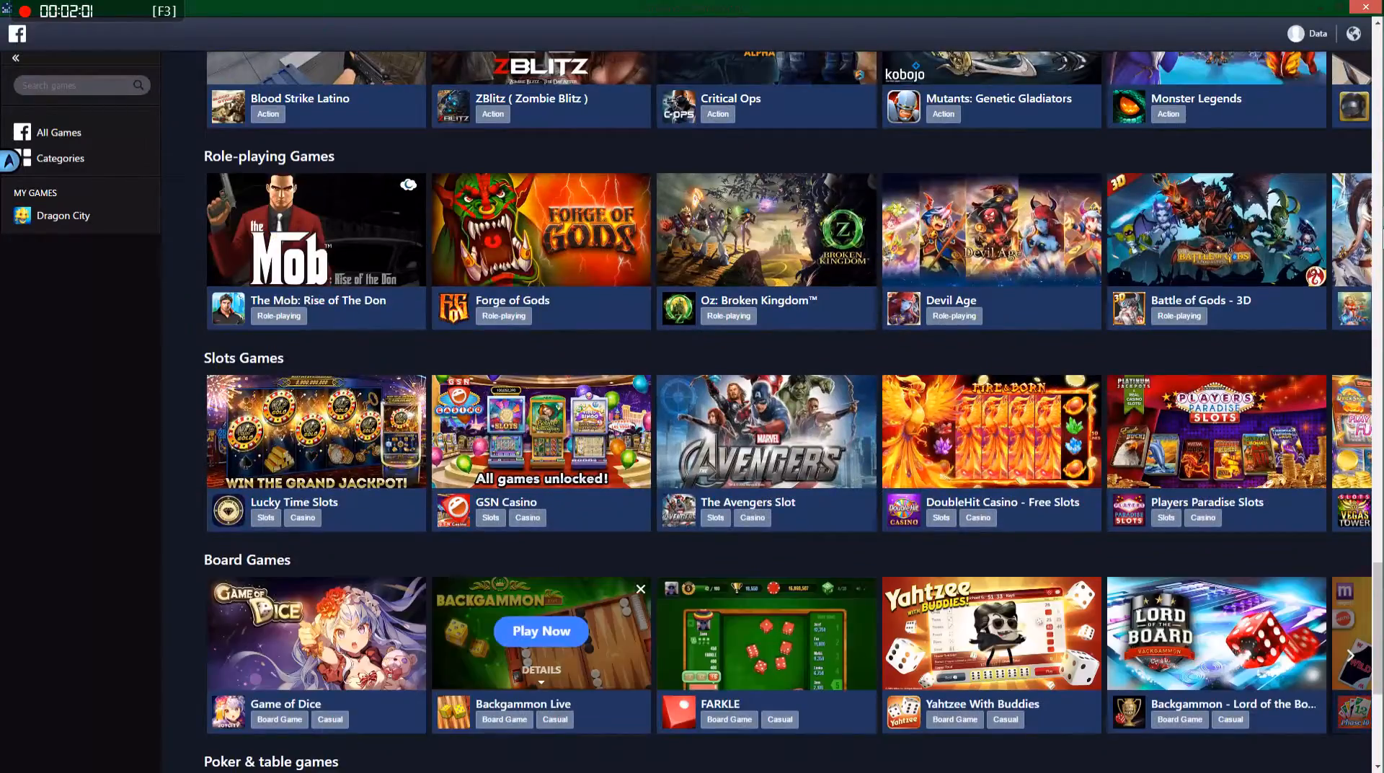
scroll("down", 3)
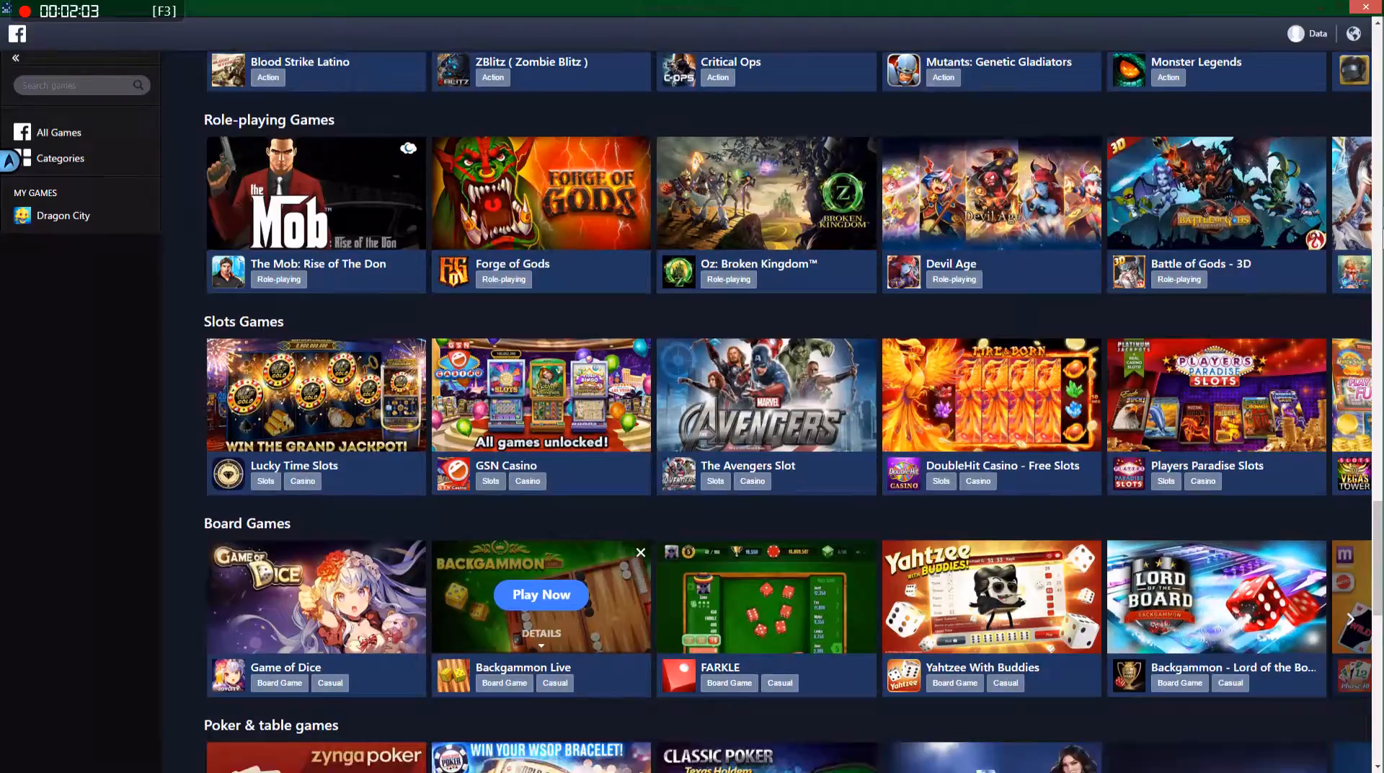
scroll("down", 3)
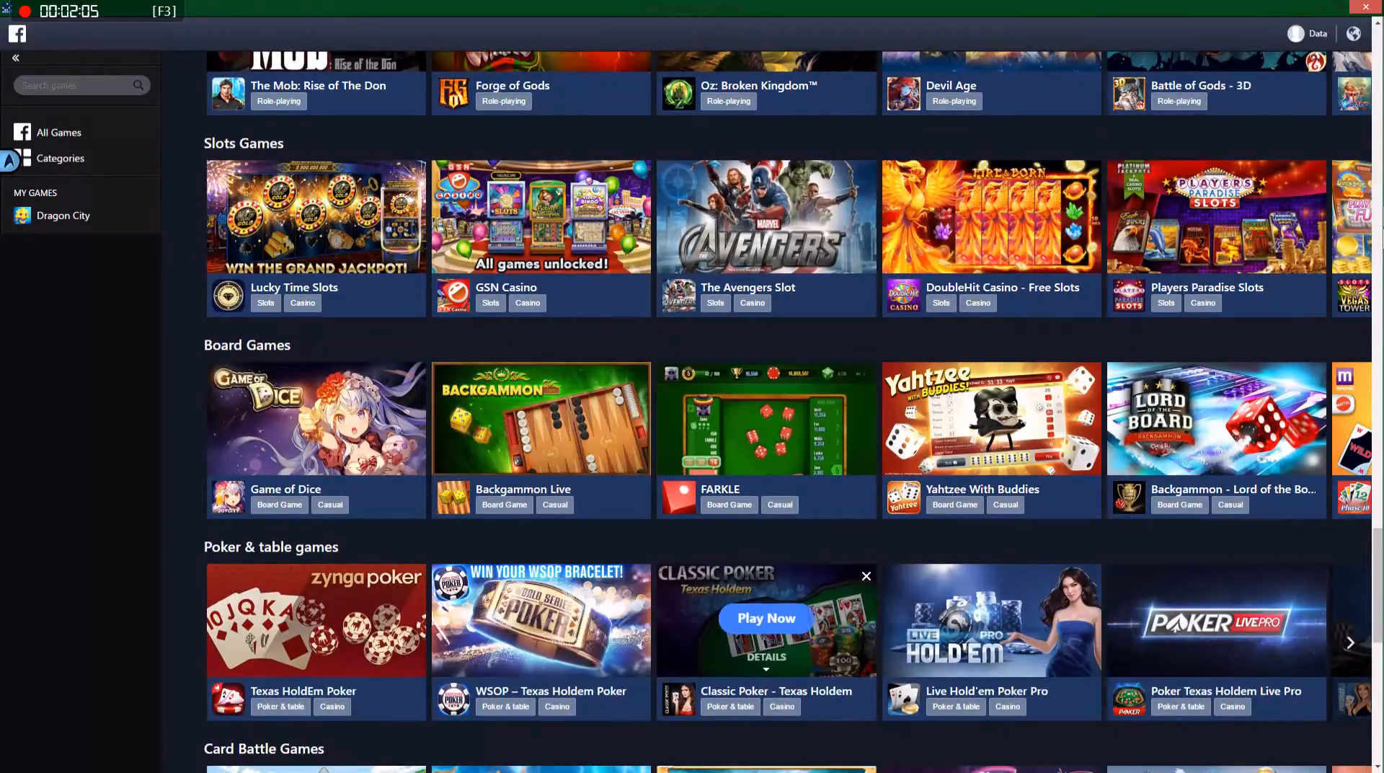
left_click(866, 576)
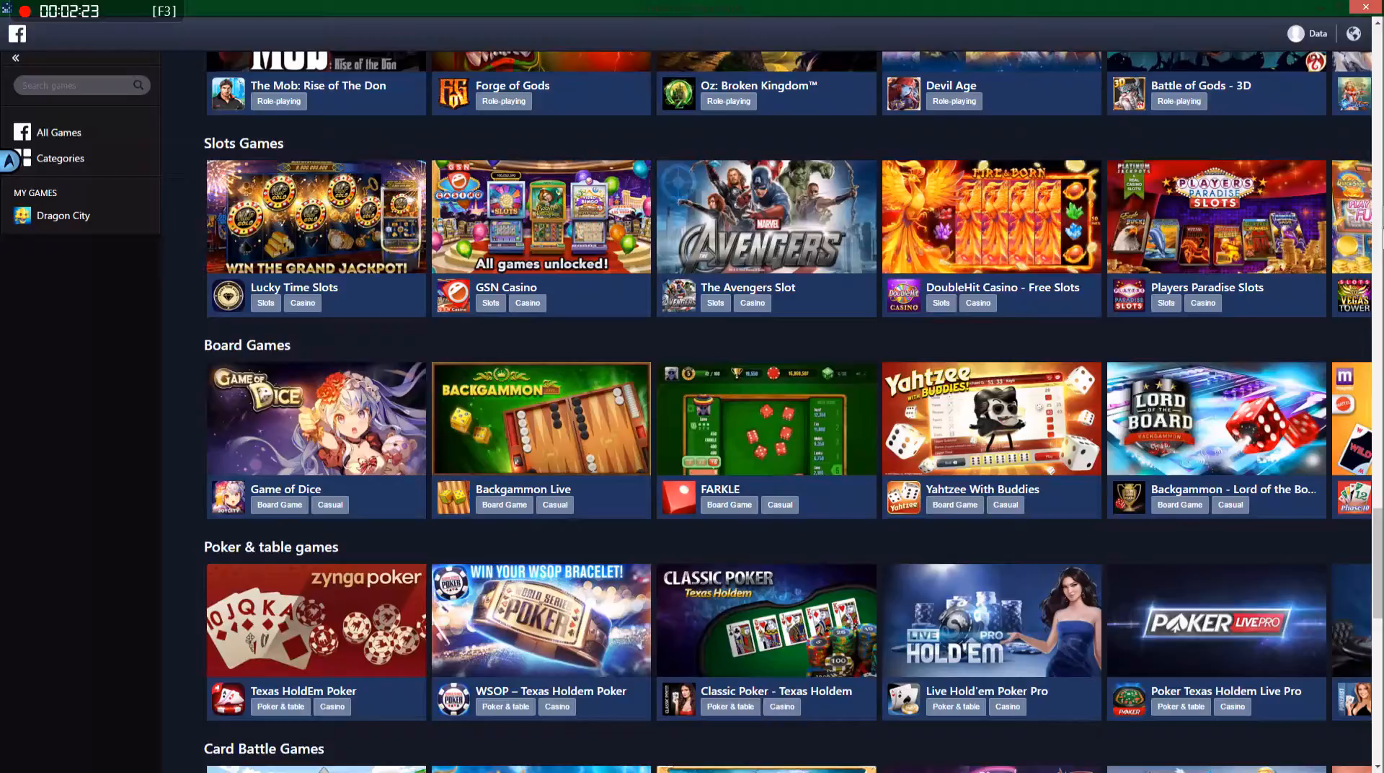
mouse_move(766, 417)
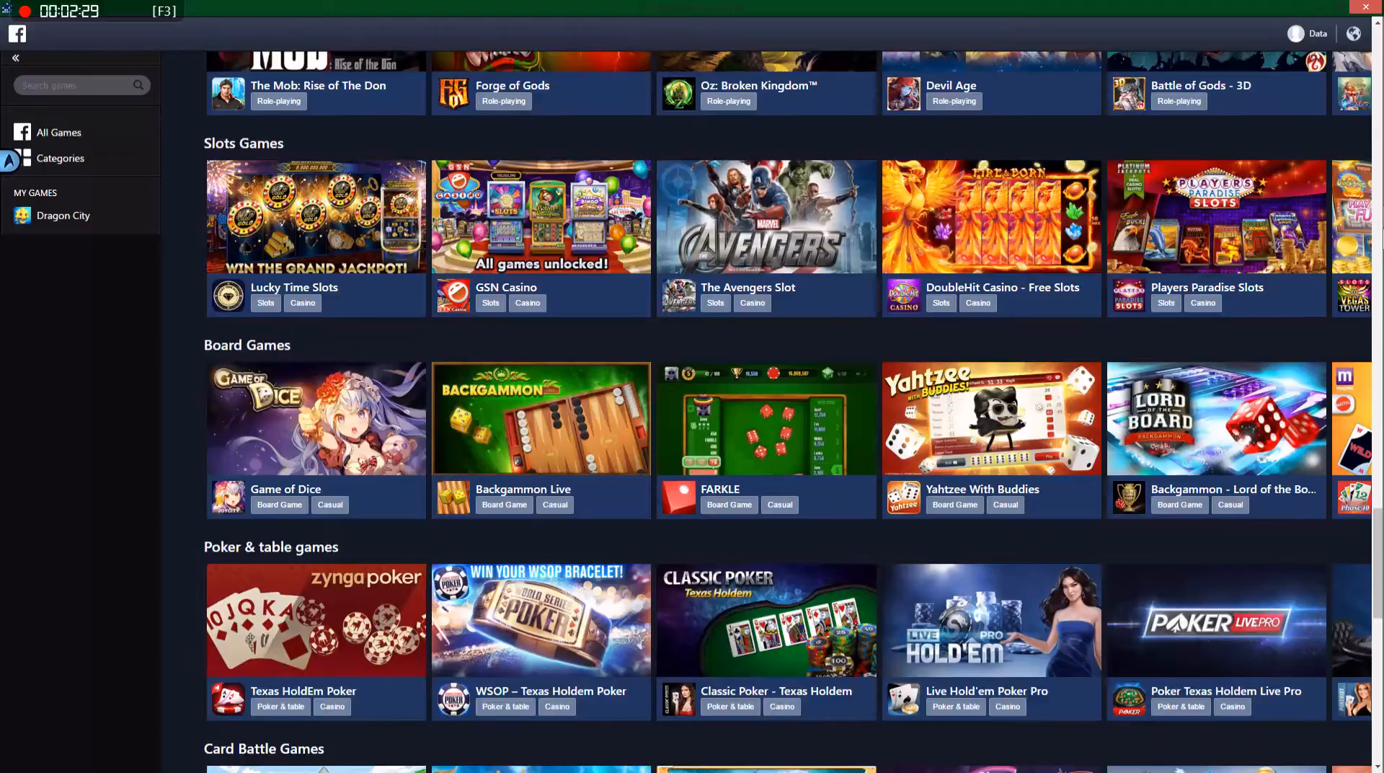
- Launch FARKLE with Play Now to bring up its Continue-as login prompt
scroll("down", 3)
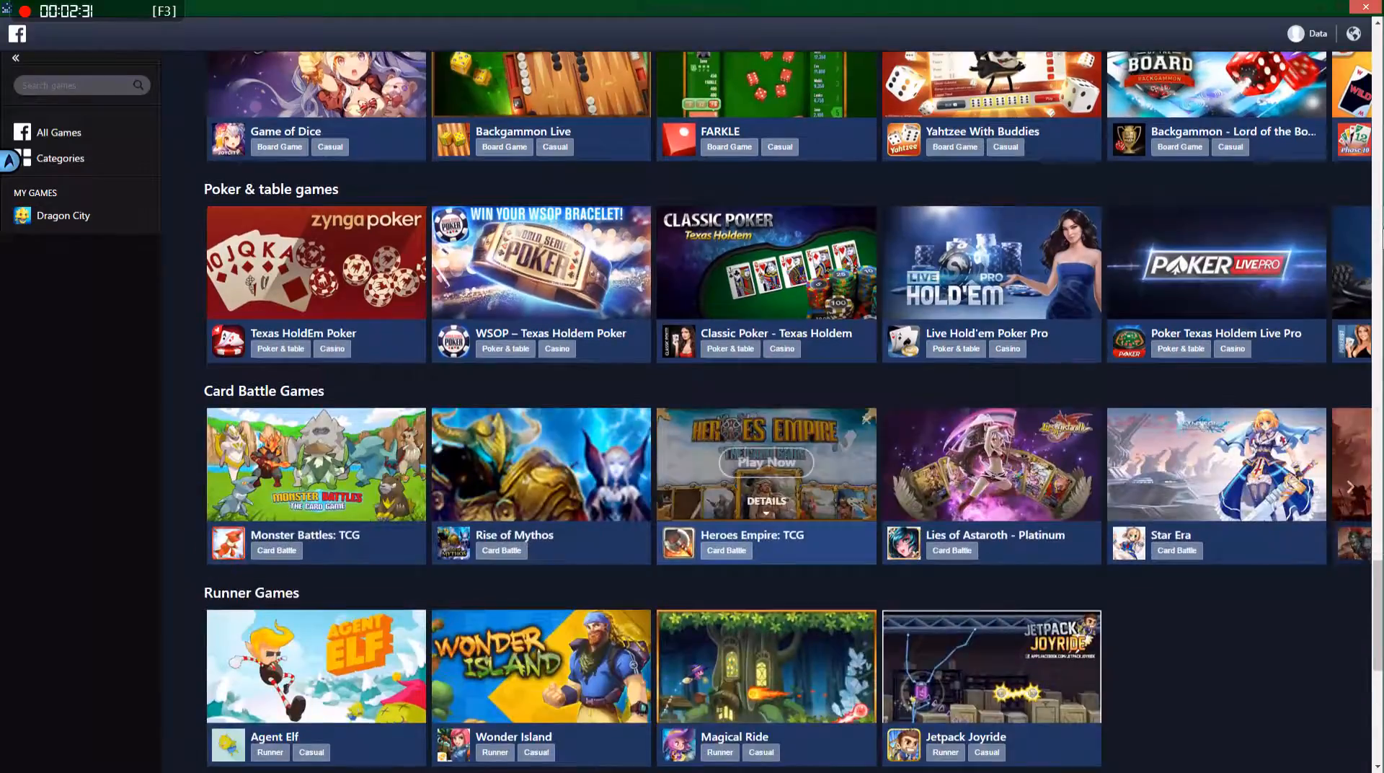
scroll("up", 3)
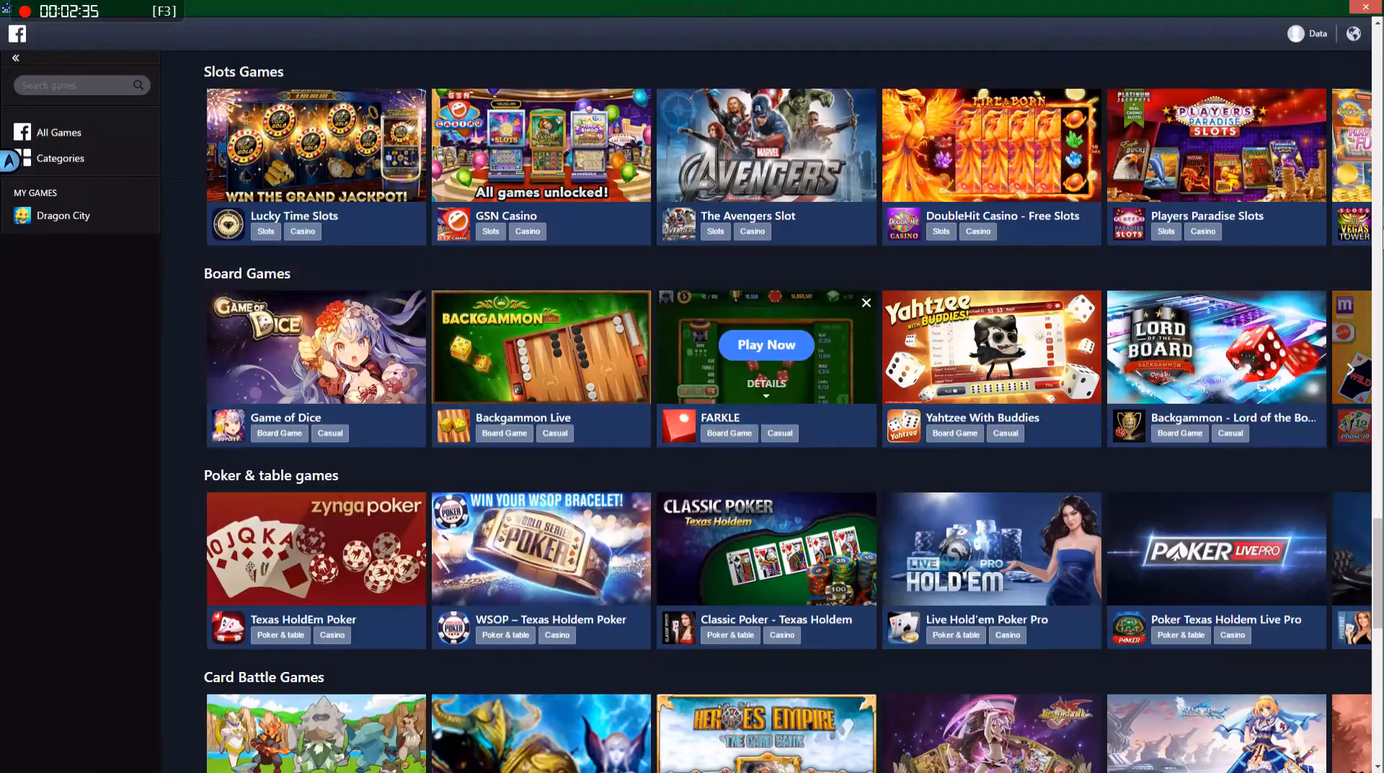
left_click(764, 345)
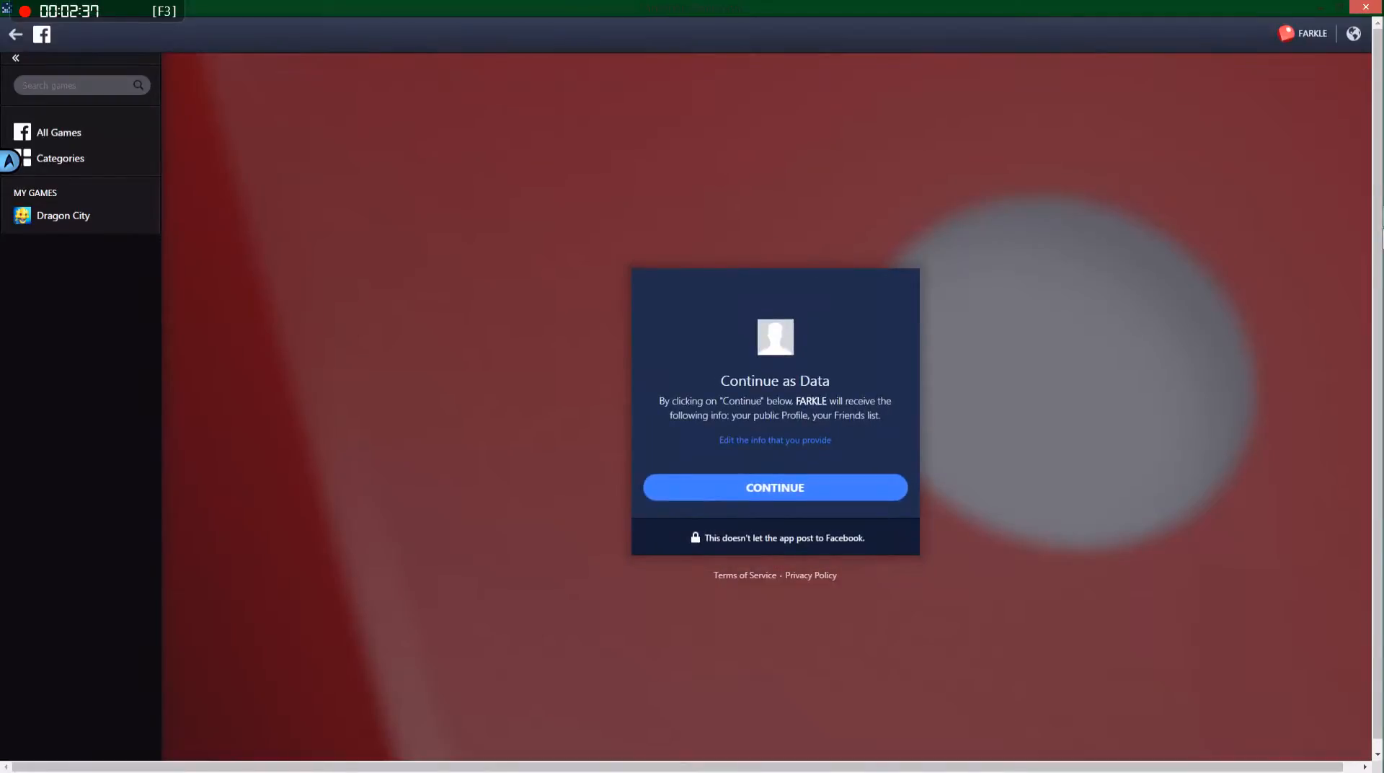